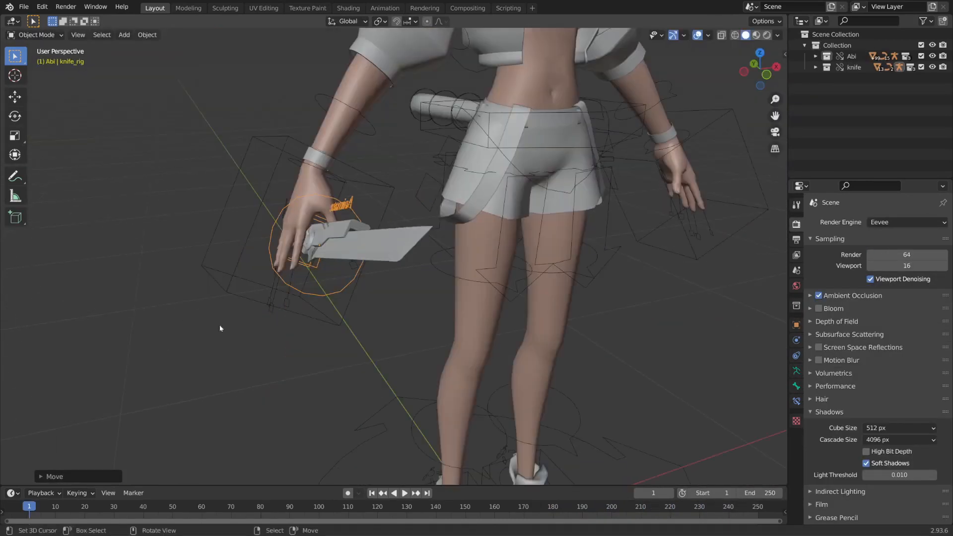
Switch to the Animation workspace and show Abi_proxy posed mid-run at frame 16
left_click(383, 7)
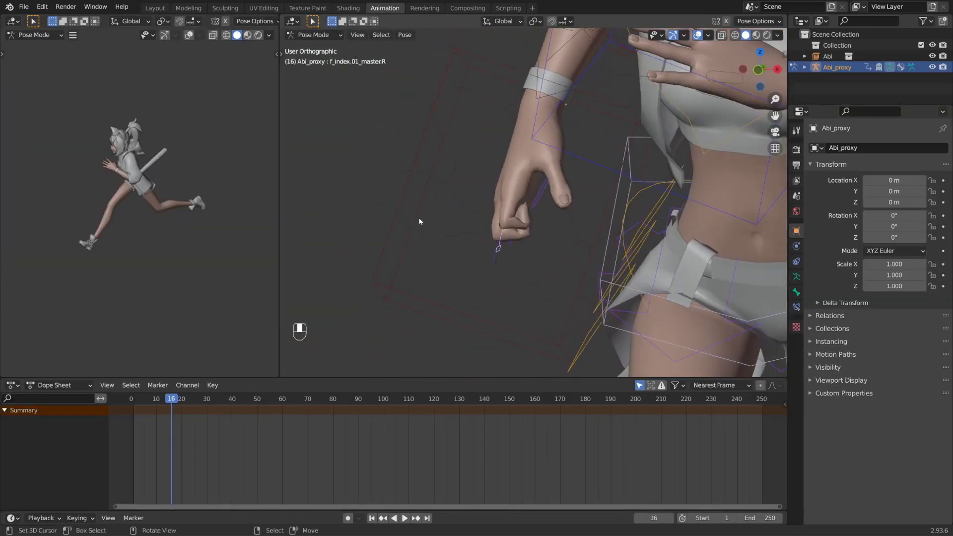
key("x")
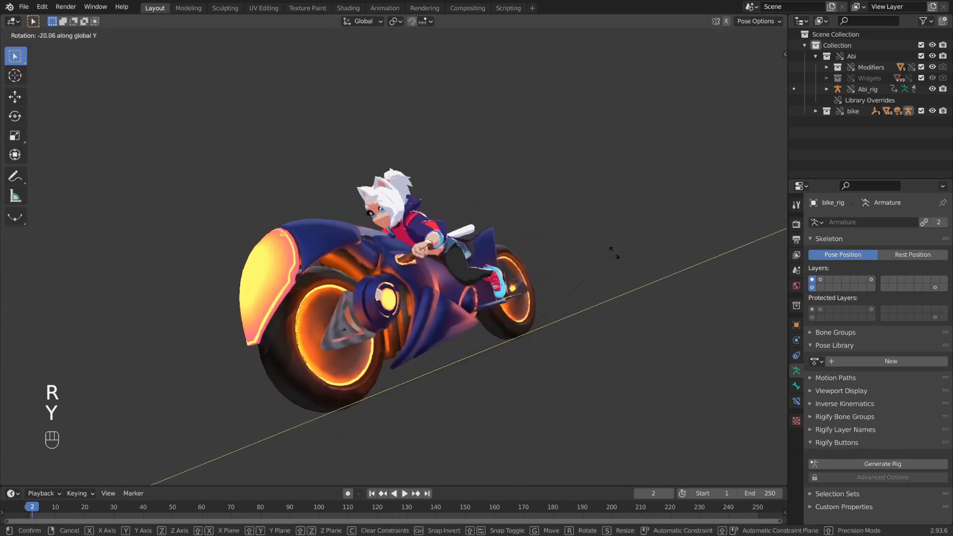
Confirm the roughly 20-degree sideways tilt of the bike rig carrying Abi
key("space")
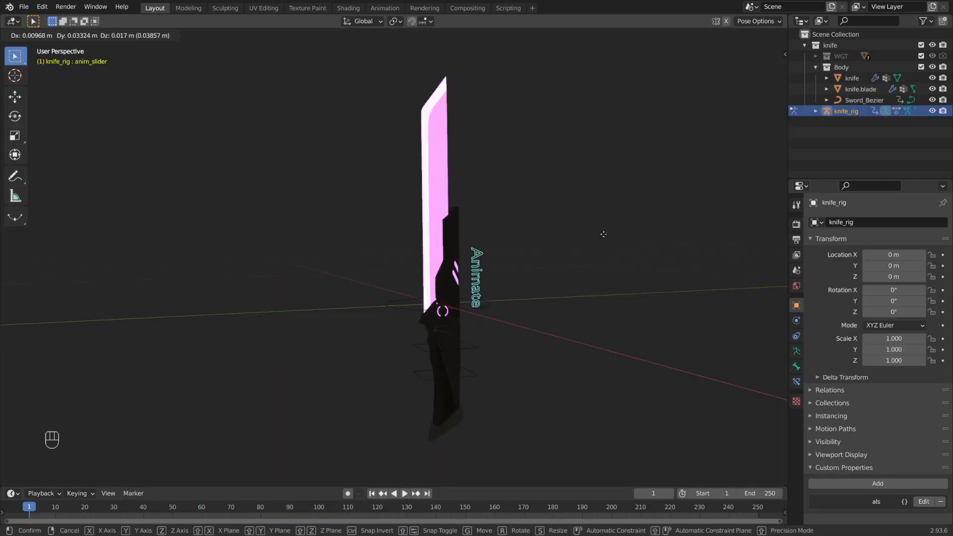
mouse_move(611, 282)
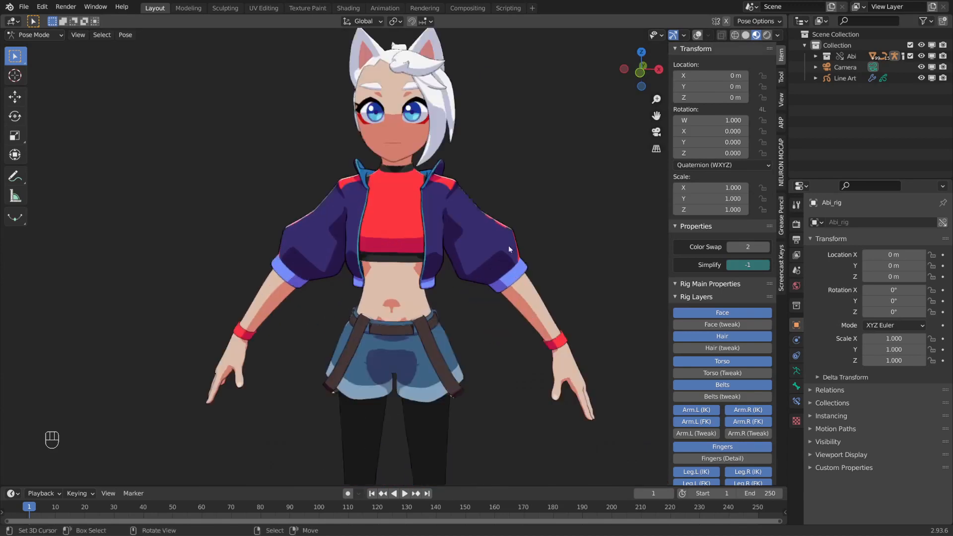
Grab Abi's CTRL-LipSync control and move it to open her mouth, viewed through the camera
key("shift+alt+z")
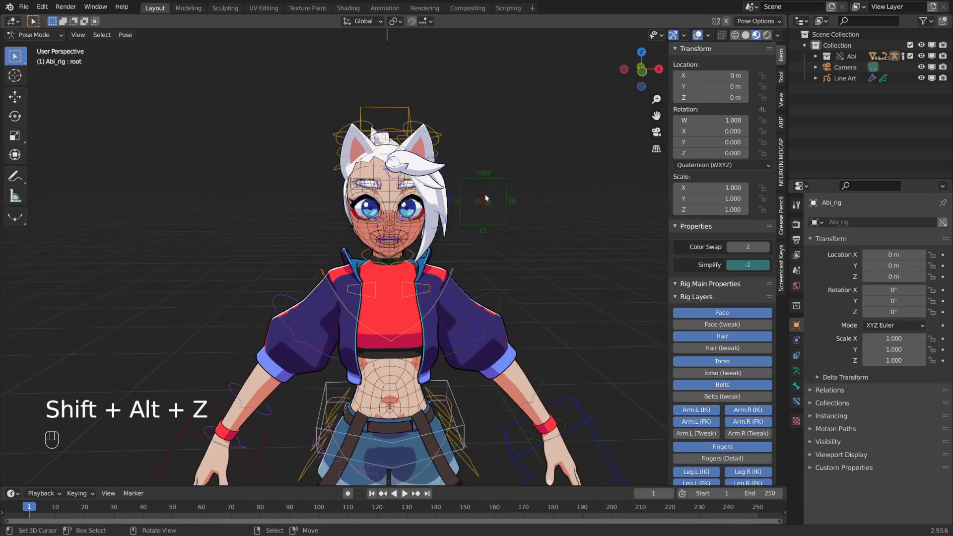
left_click(484, 200)
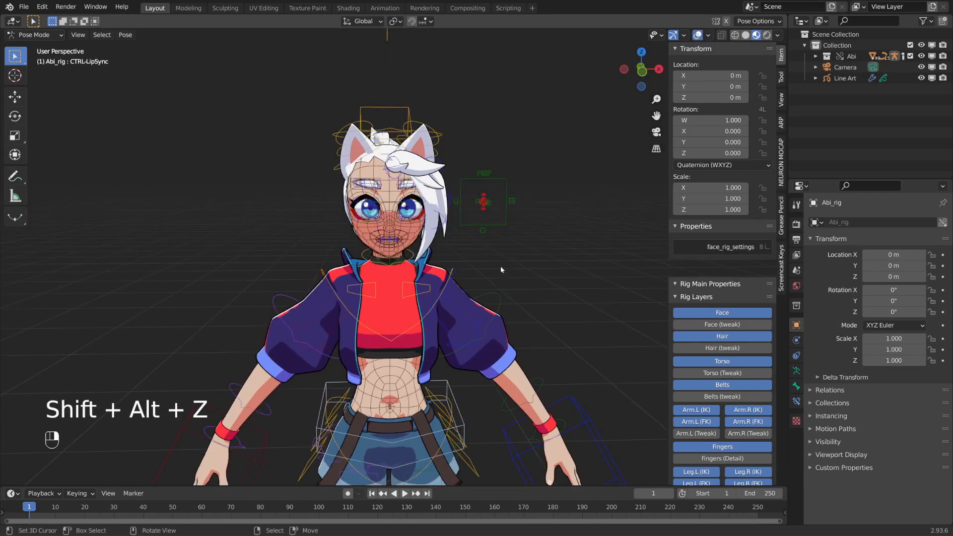
key("shift+alt+z")
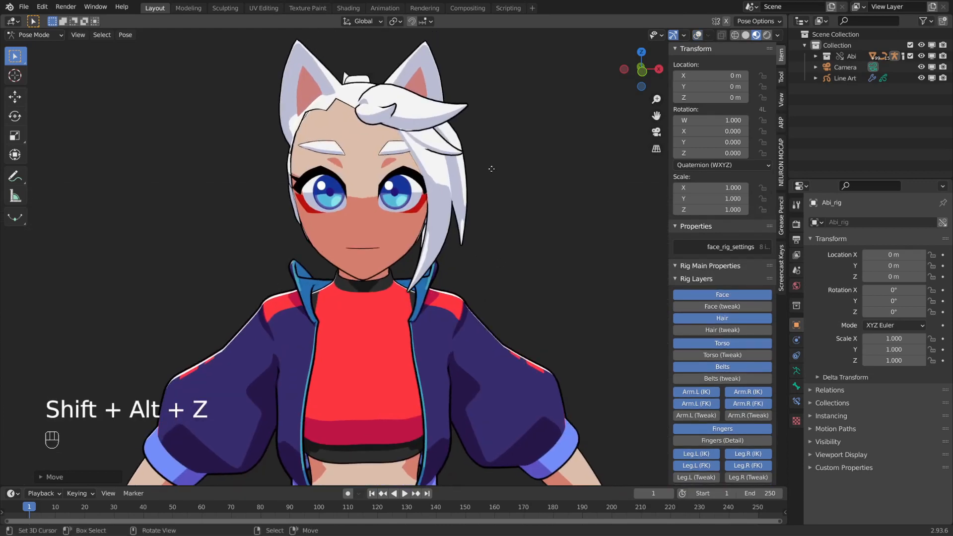
key("g")
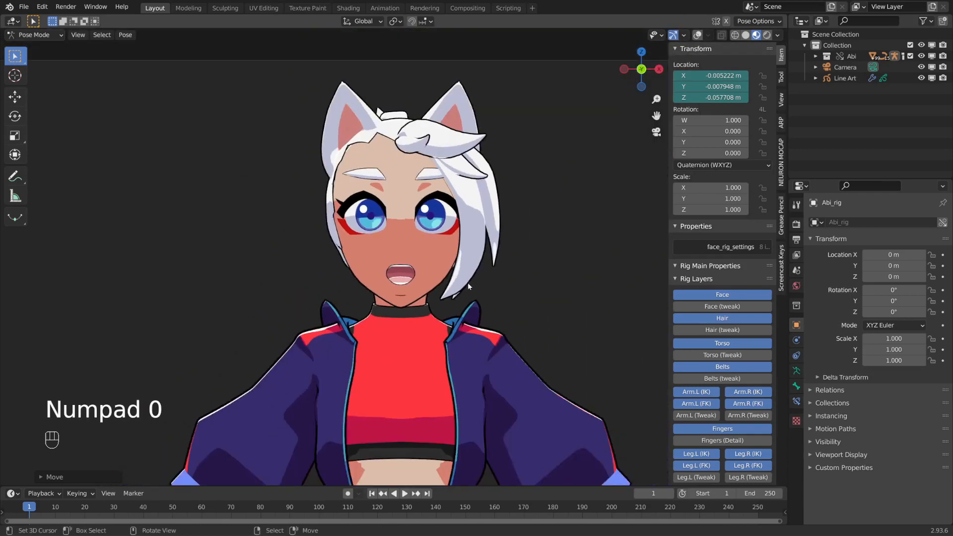
key("alt+a")
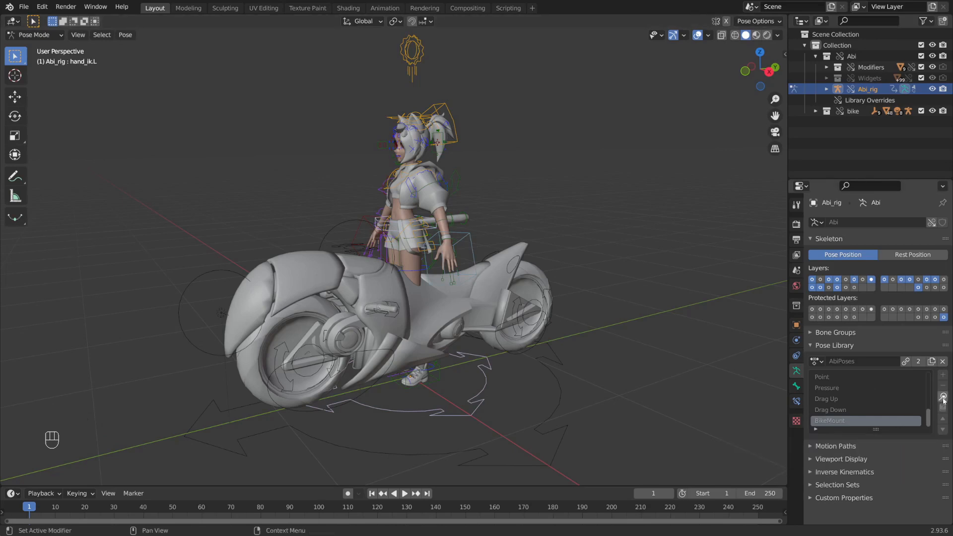
Apply the BikeMount pose from the AbiPoses library so Abi sits on the bike
left_click(943, 398)
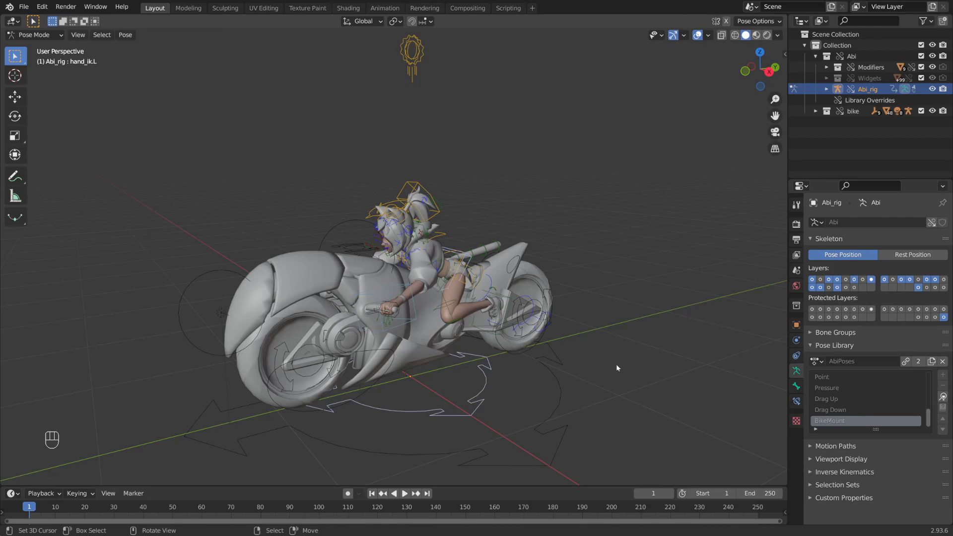
mouse_move(647, 315)
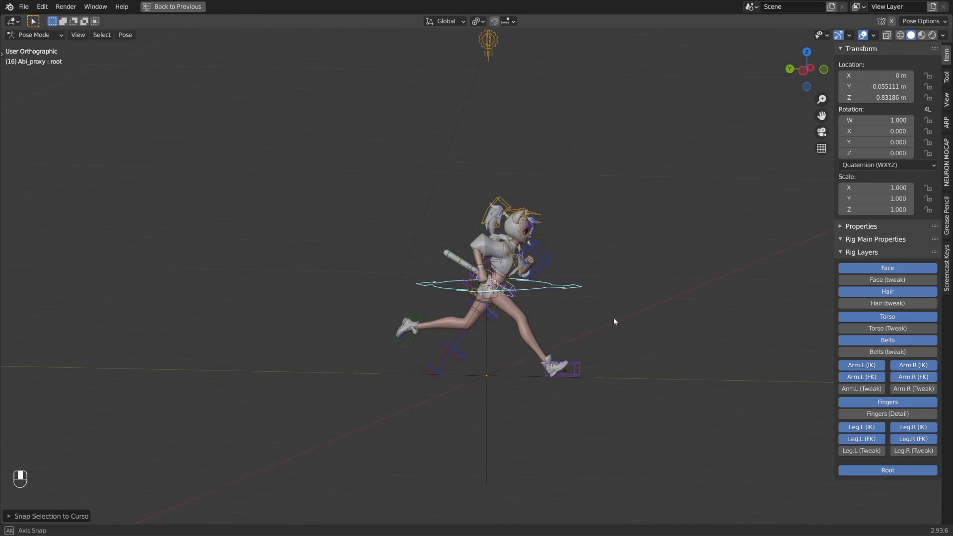
Move the running rig's root to the 3D cursor and scroll the blender.org download page
key("g")
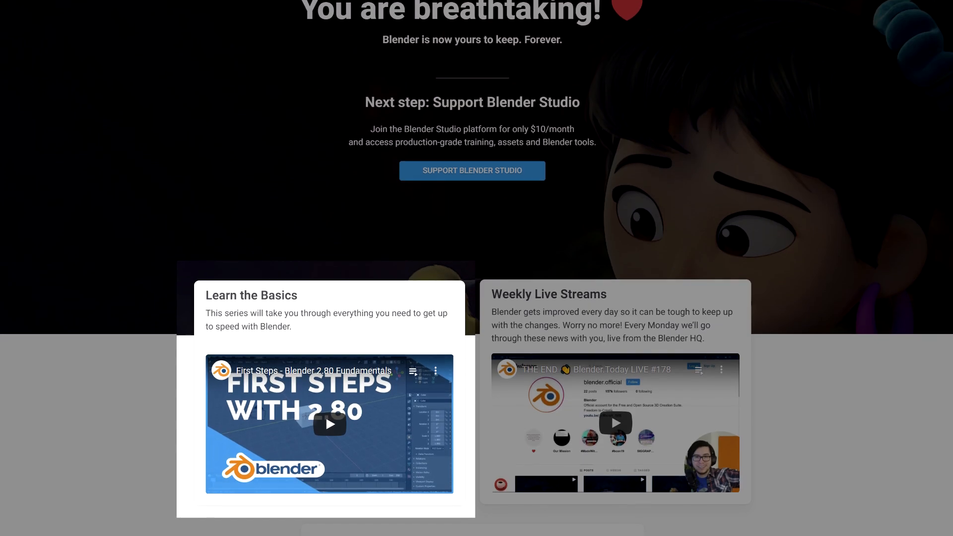
scroll("down", 3)
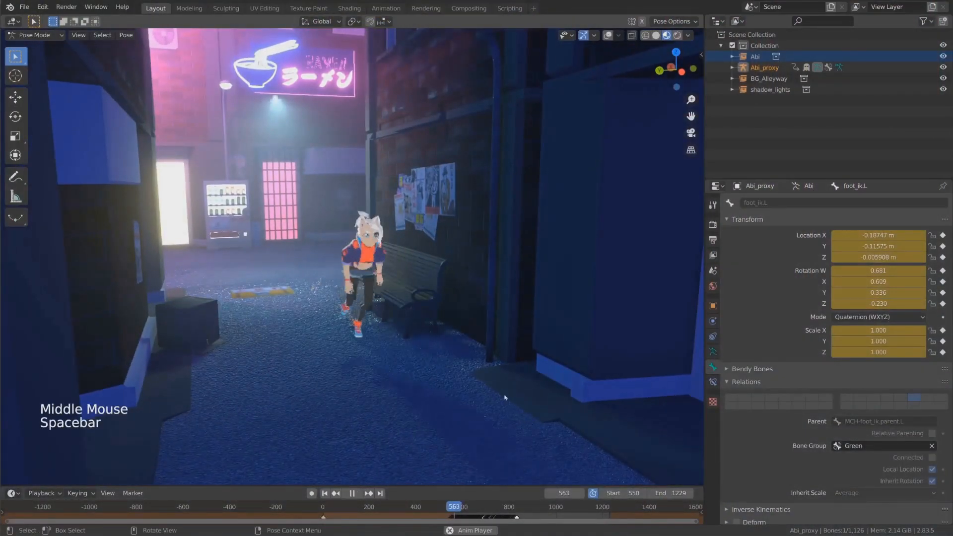
Play Abi's alley run cycle, then move her right hand IK control in the 20-frame loop
scroll("up", 3)
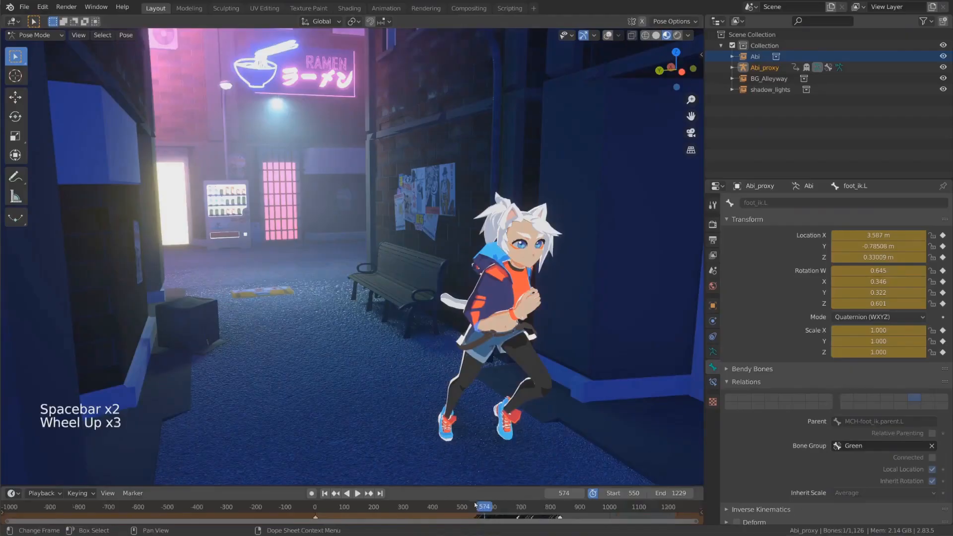
left_click(386, 8)
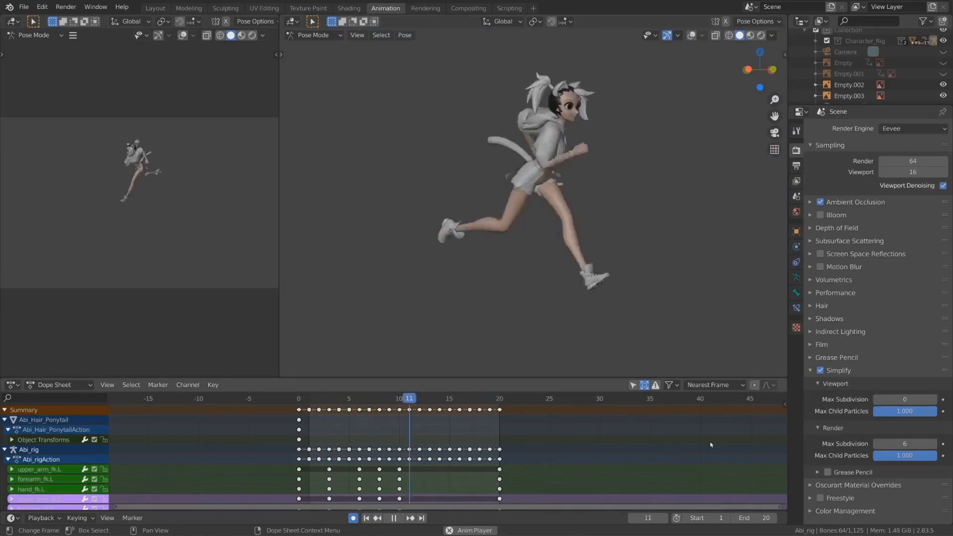
left_click(489, 398)
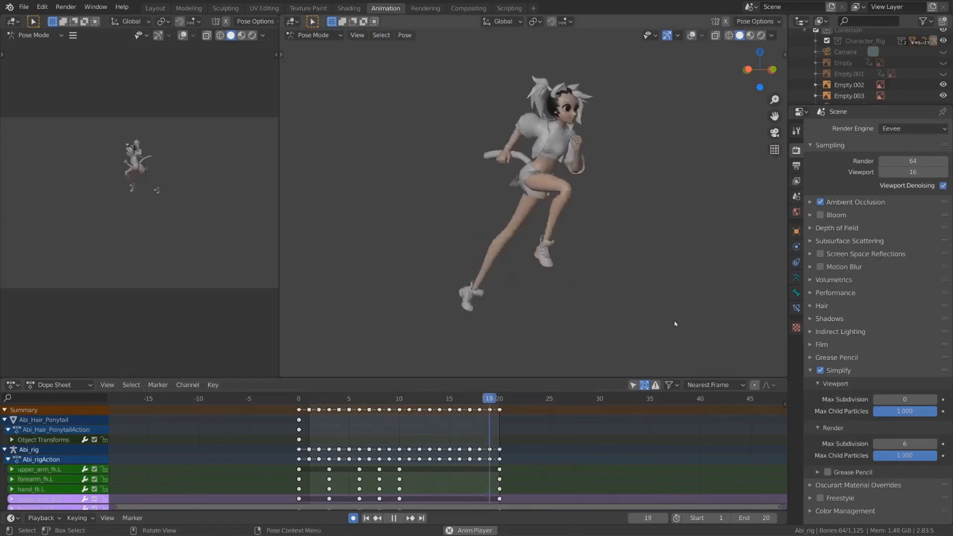
key("g")
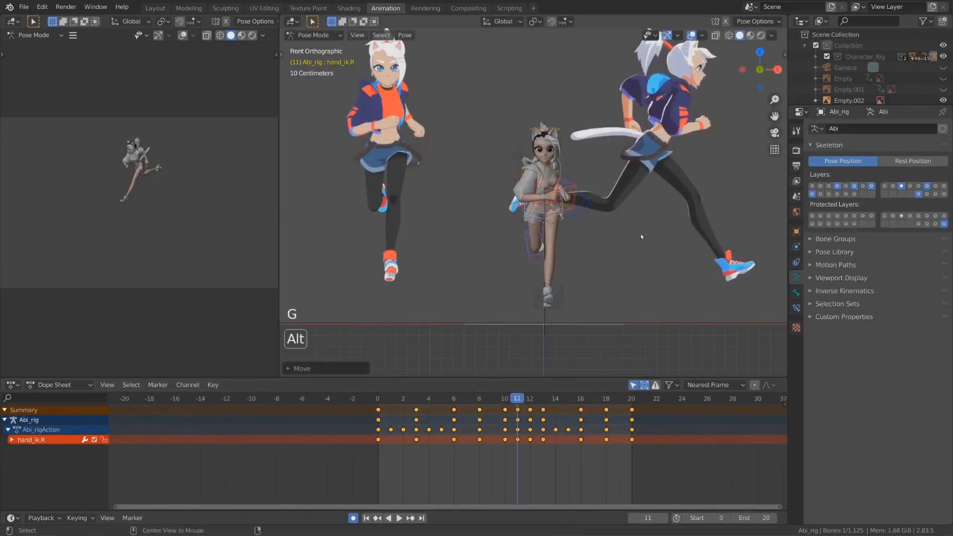